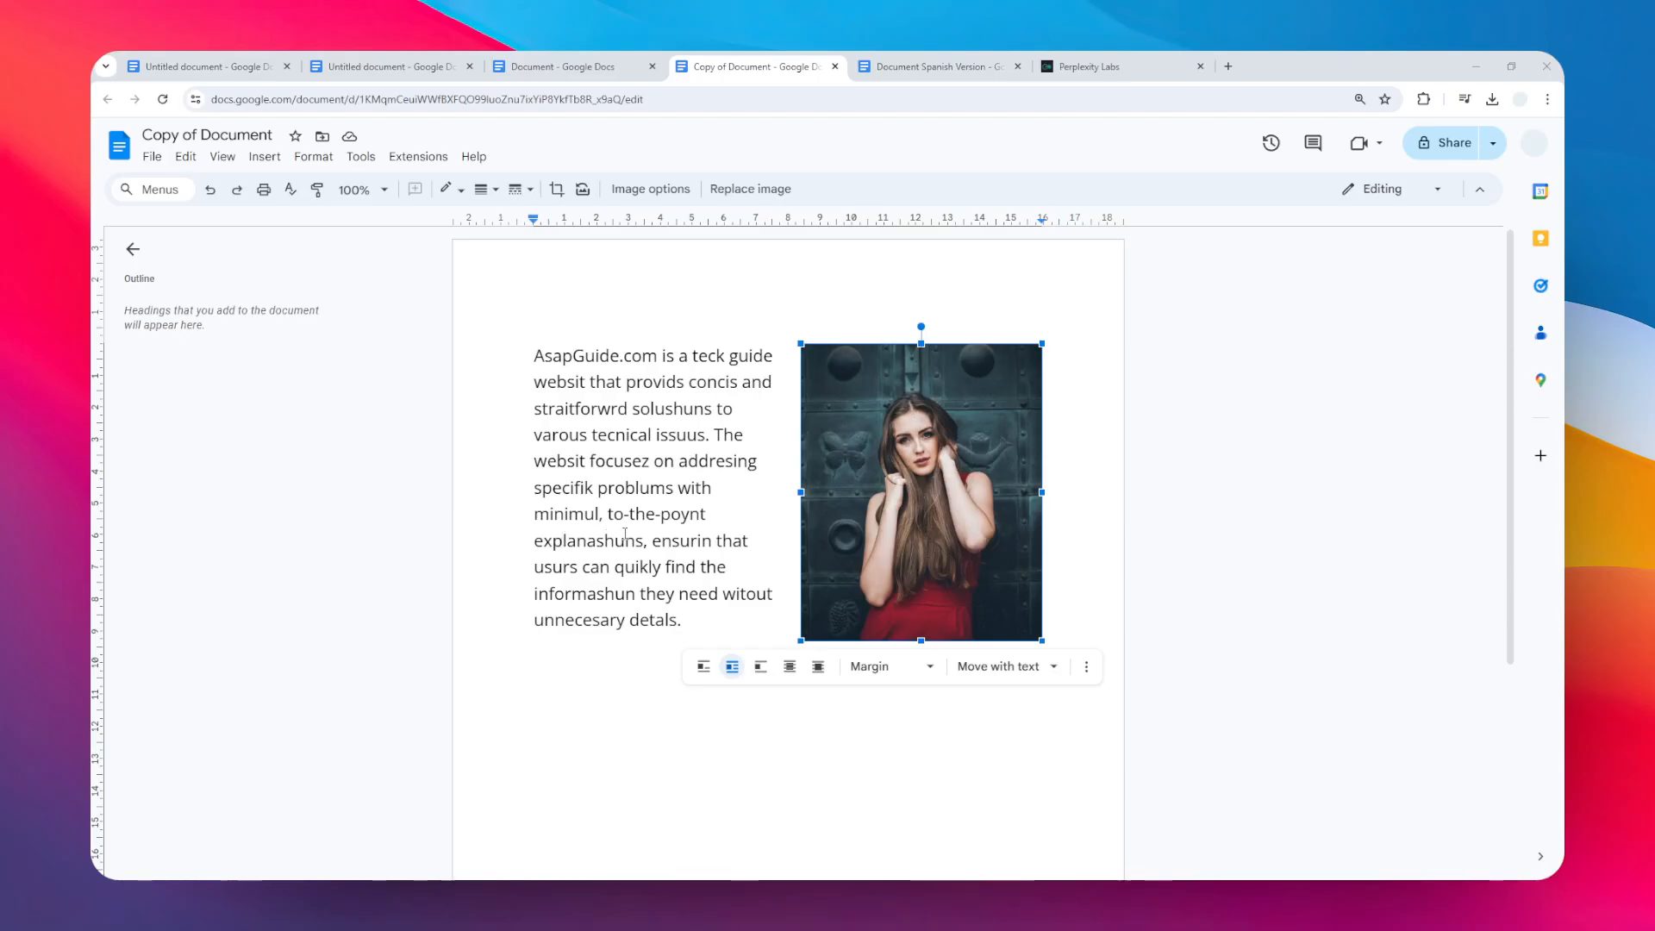
pyautogui.moveTo(467, 419)
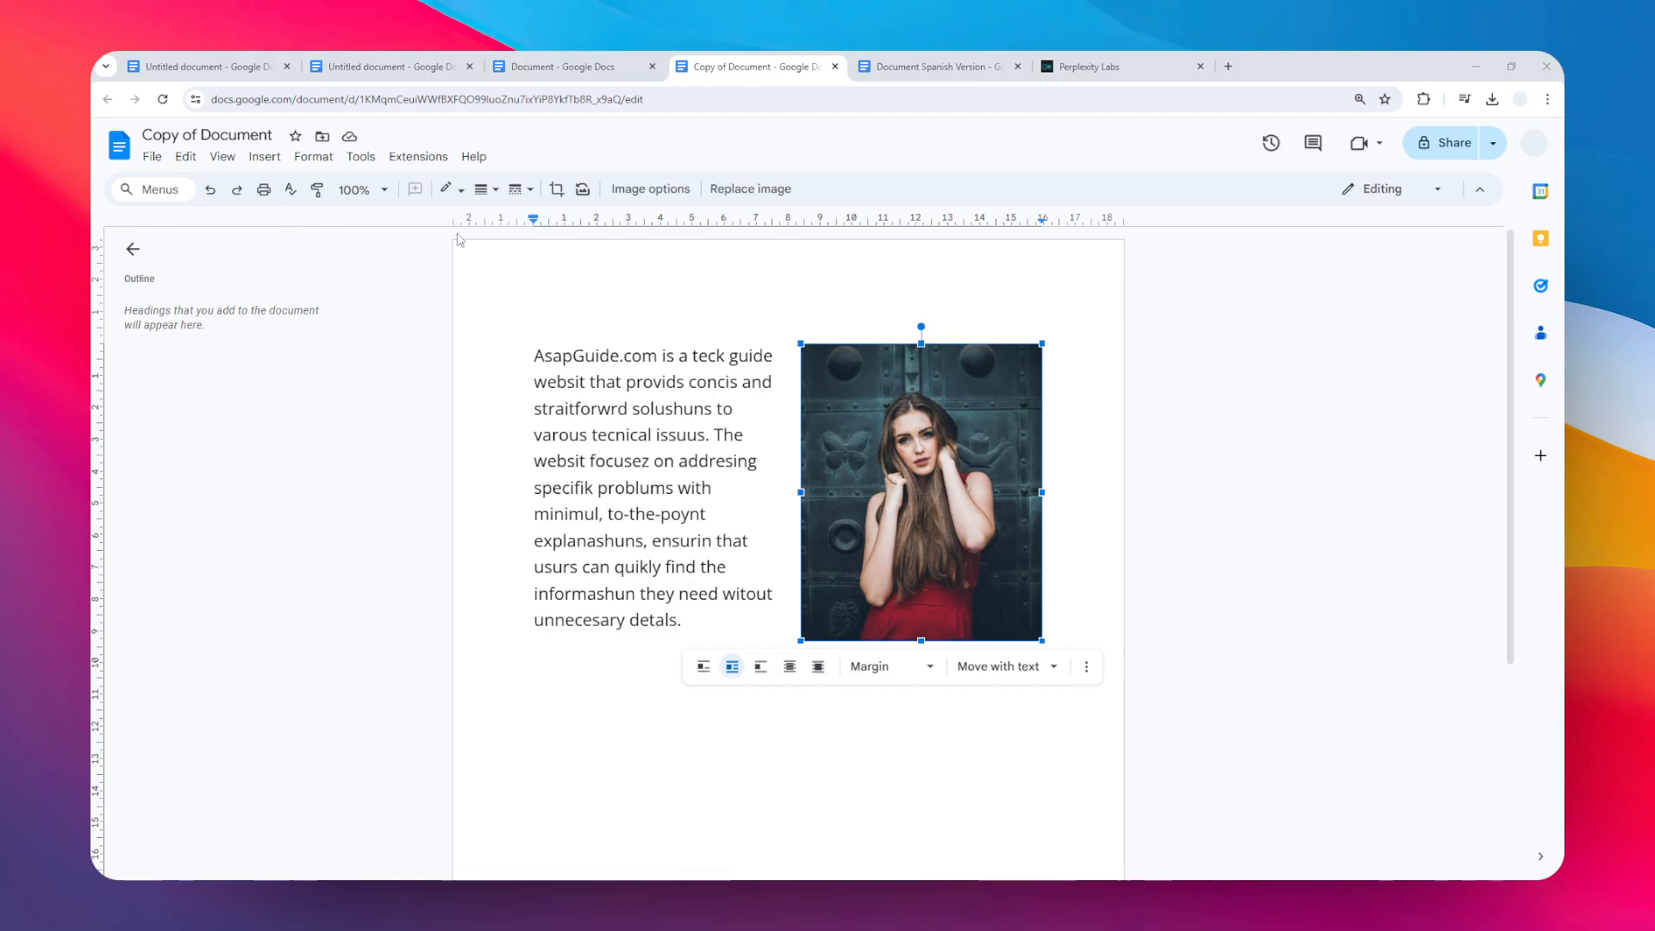
# Step: Enable spelling and grammar suggestions under Tools > Spelling and grammar, then reopen that menu
pyautogui.click(361, 156)
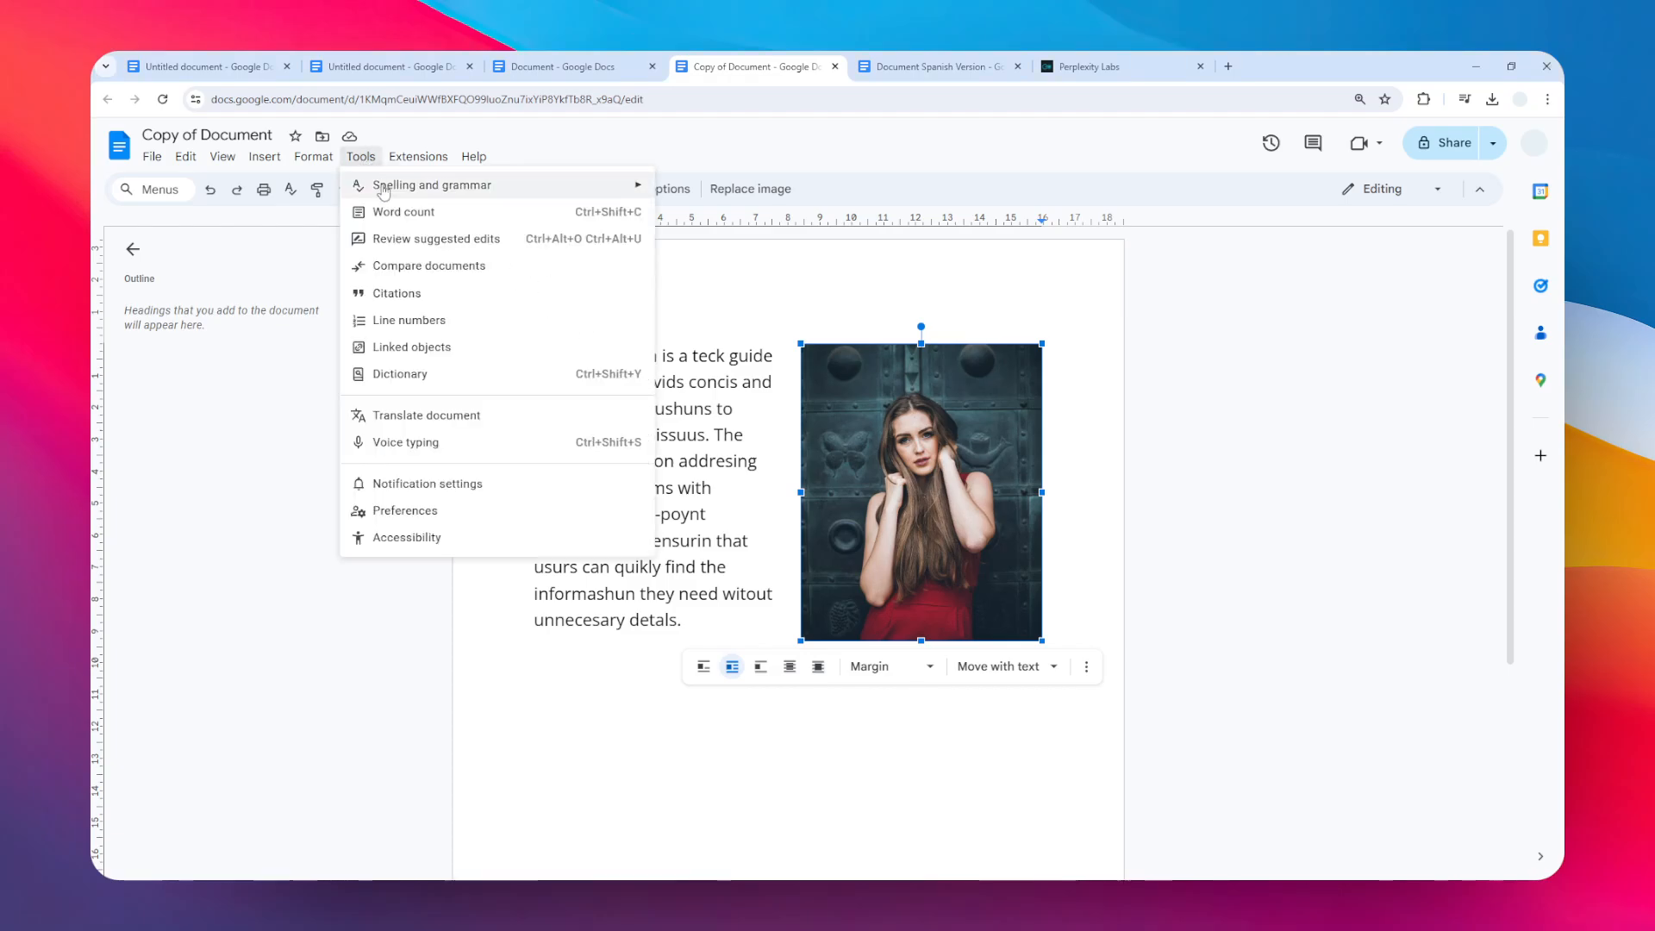
pyautogui.moveTo(433, 184)
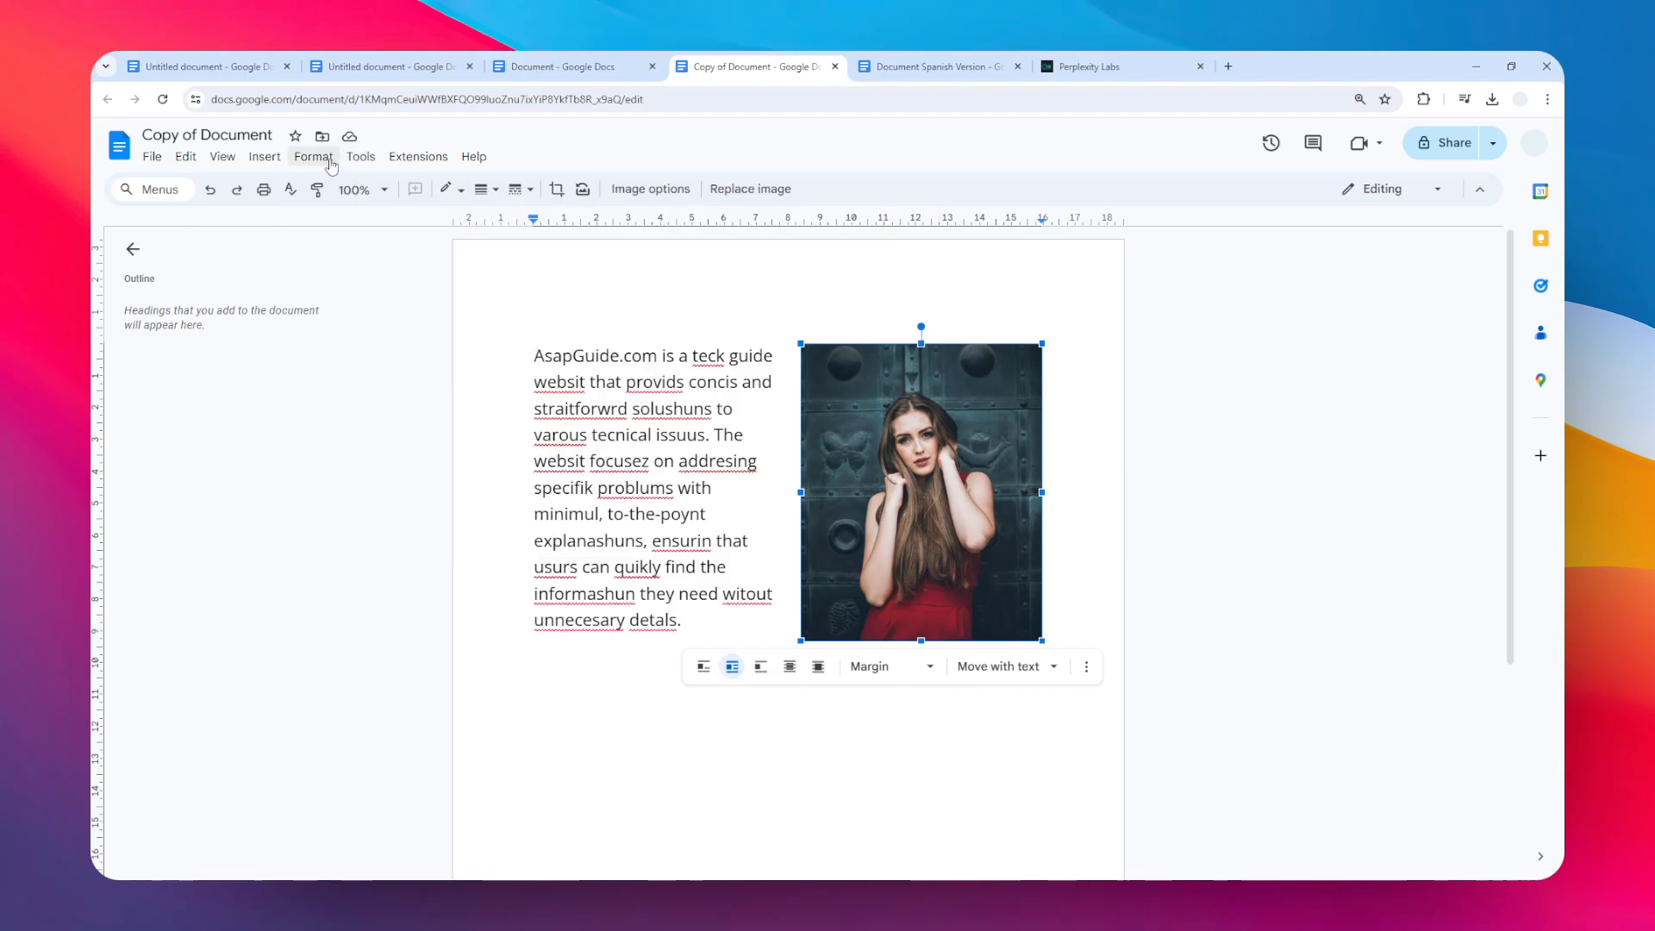
pyautogui.click(362, 156)
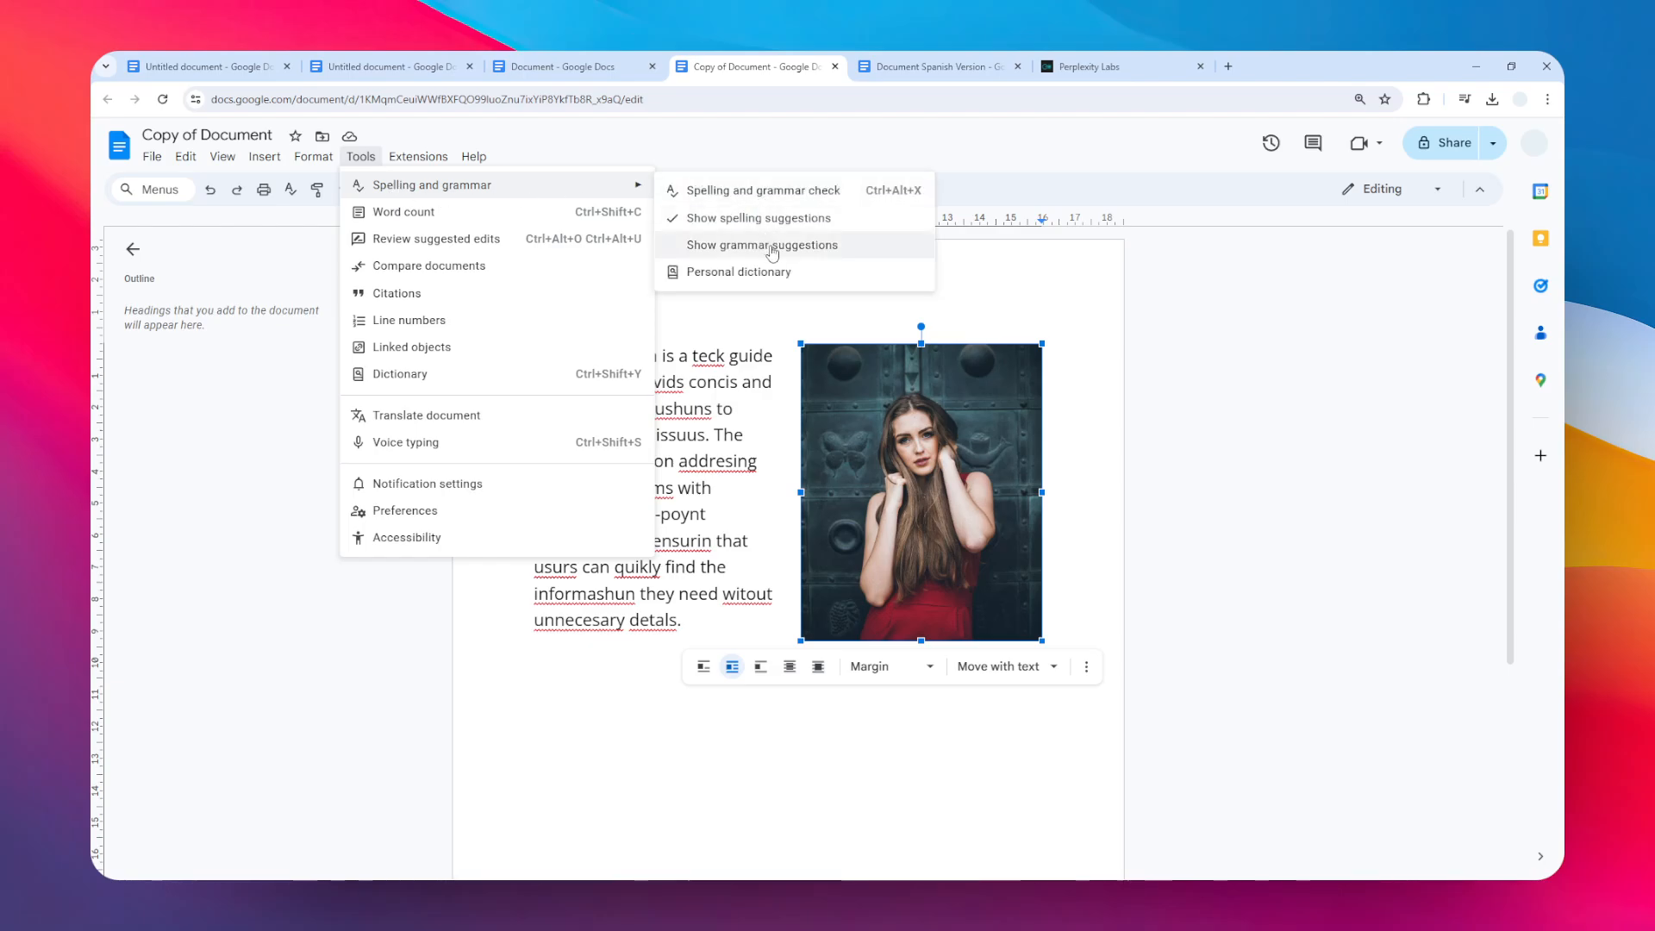
pyautogui.click(762, 245)
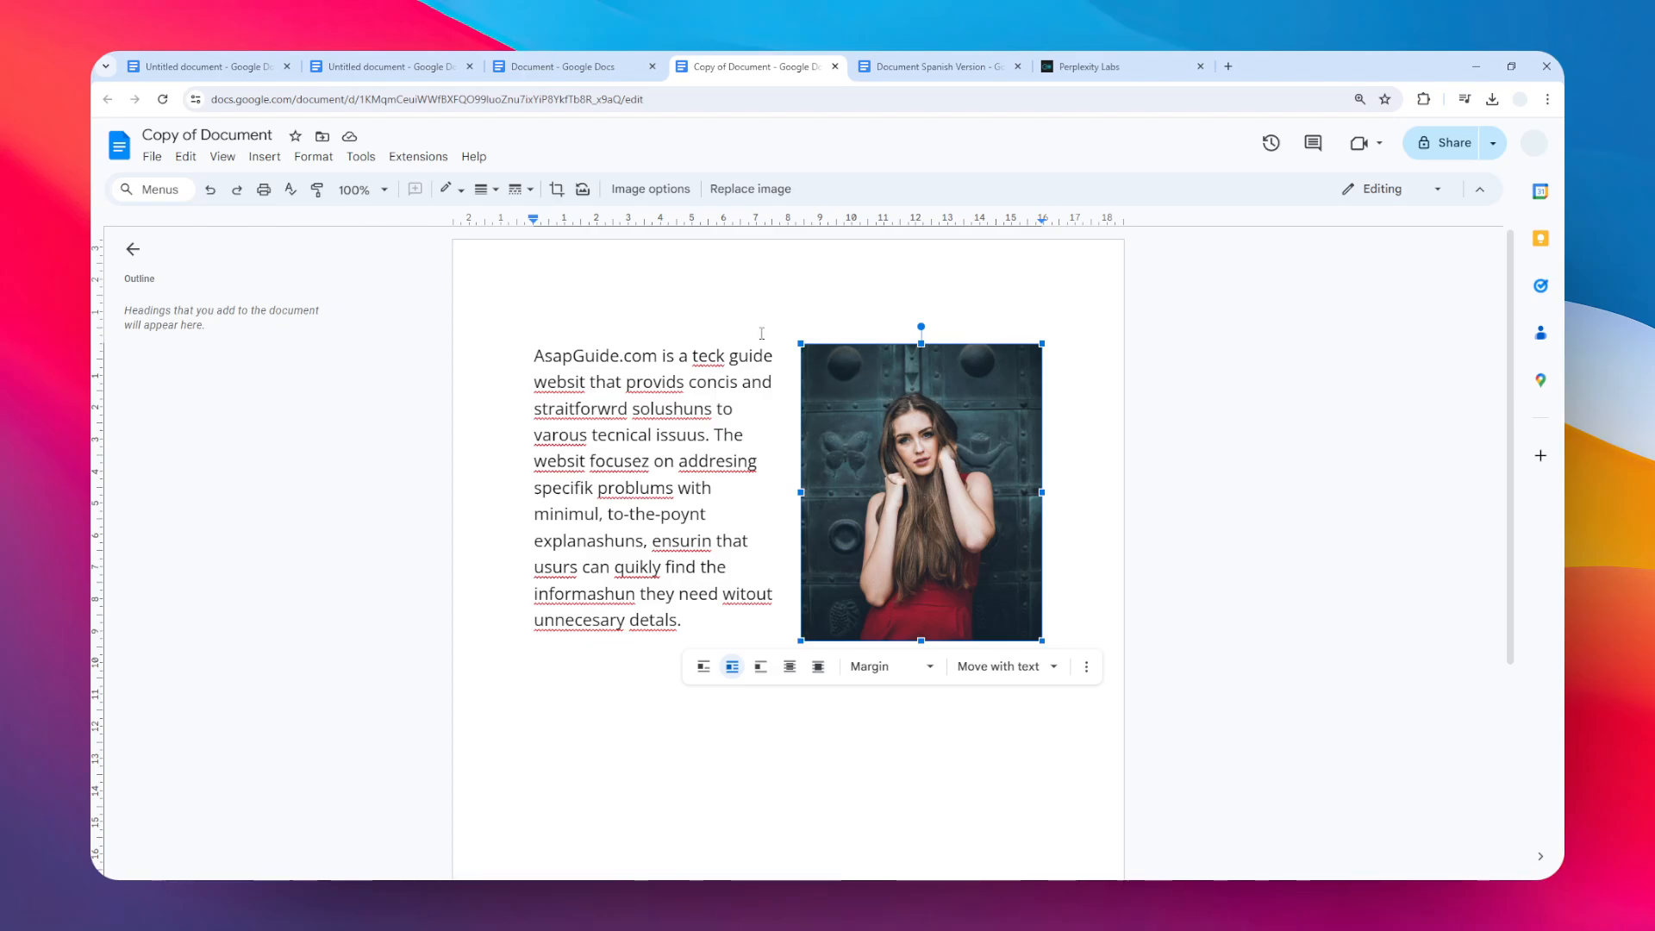
pyautogui.click(362, 156)
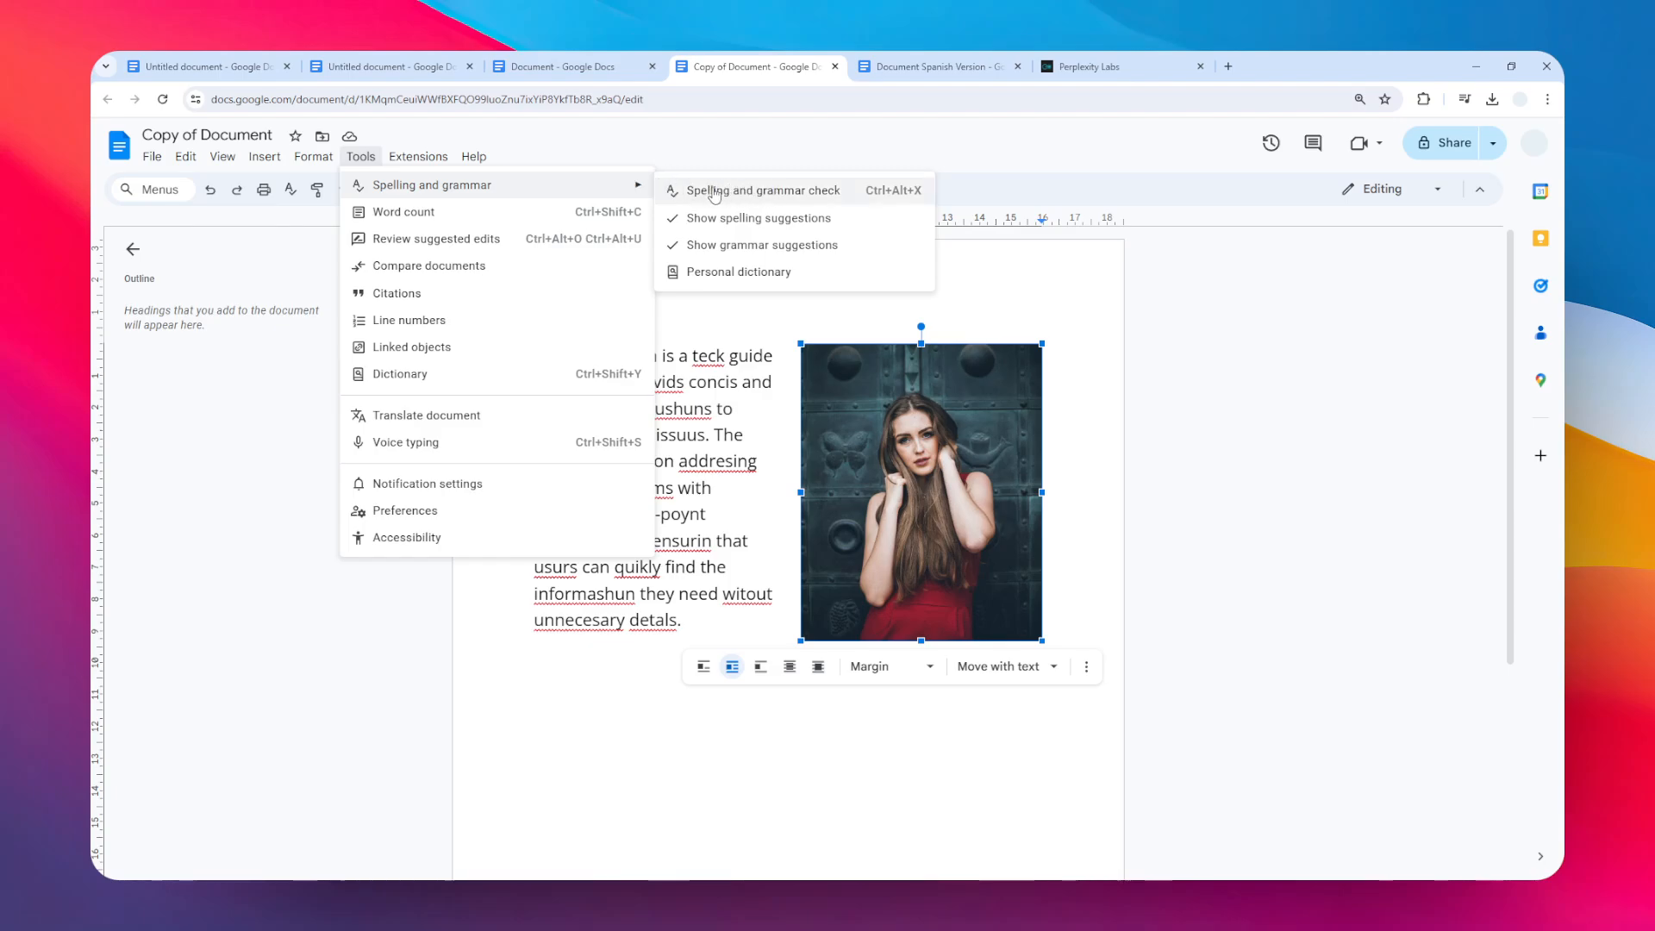
# Step: Run the spelling and grammar check and accept 'tech' as the fix for 'teck'
pyautogui.click(765, 189)
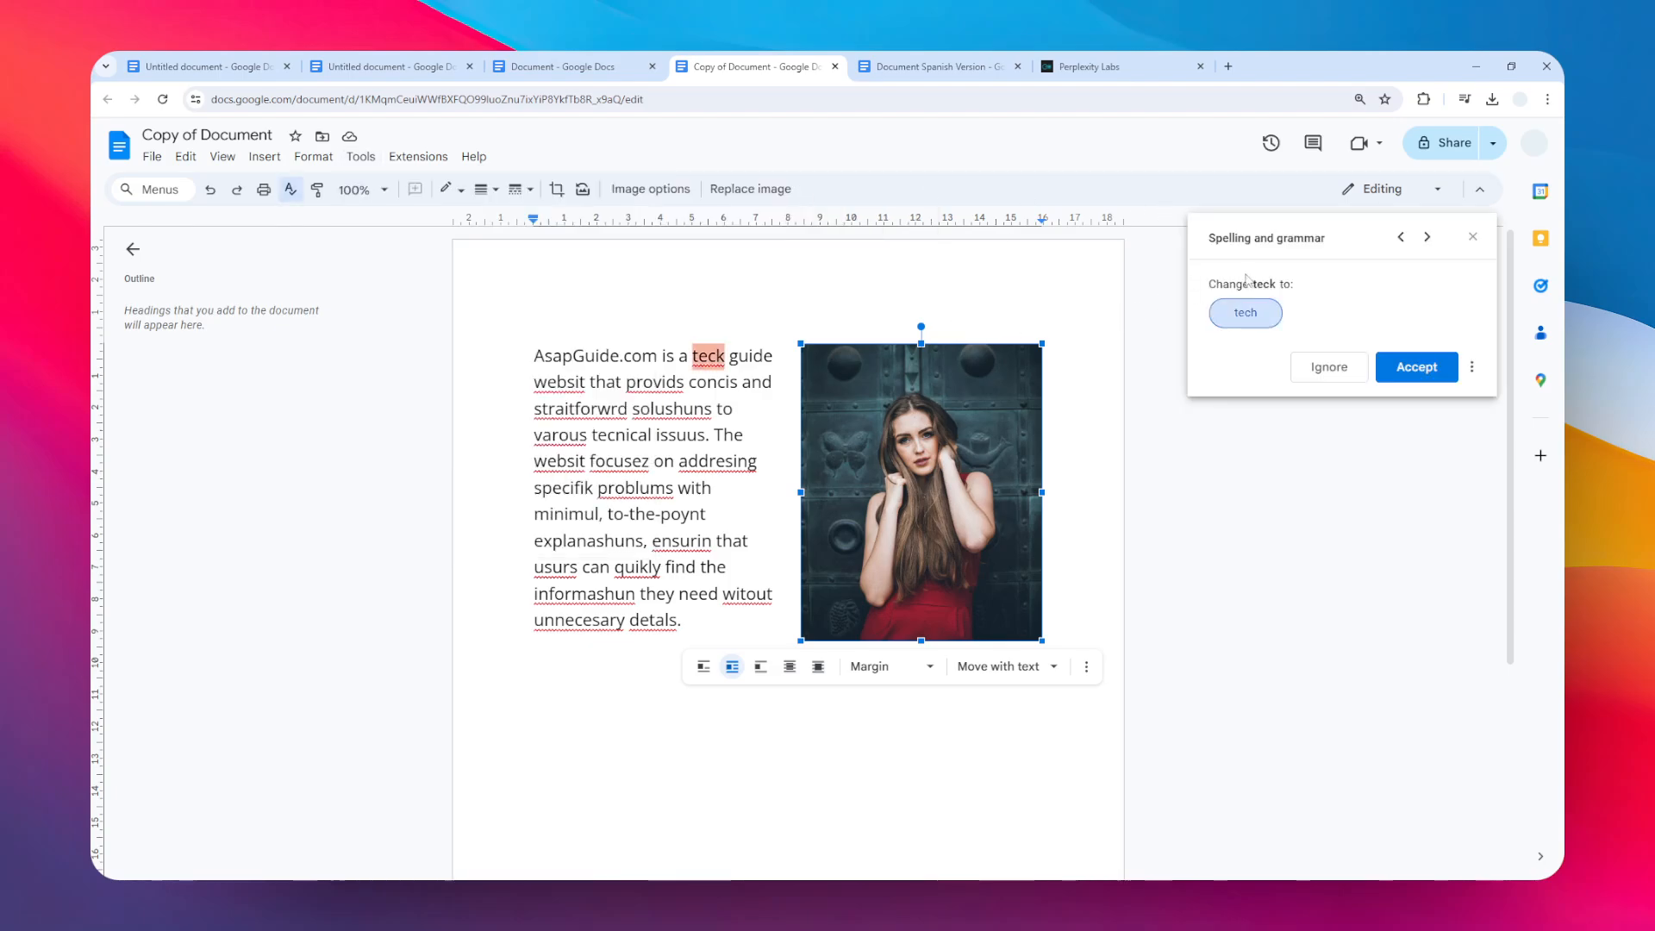
pyautogui.moveTo(1317, 296)
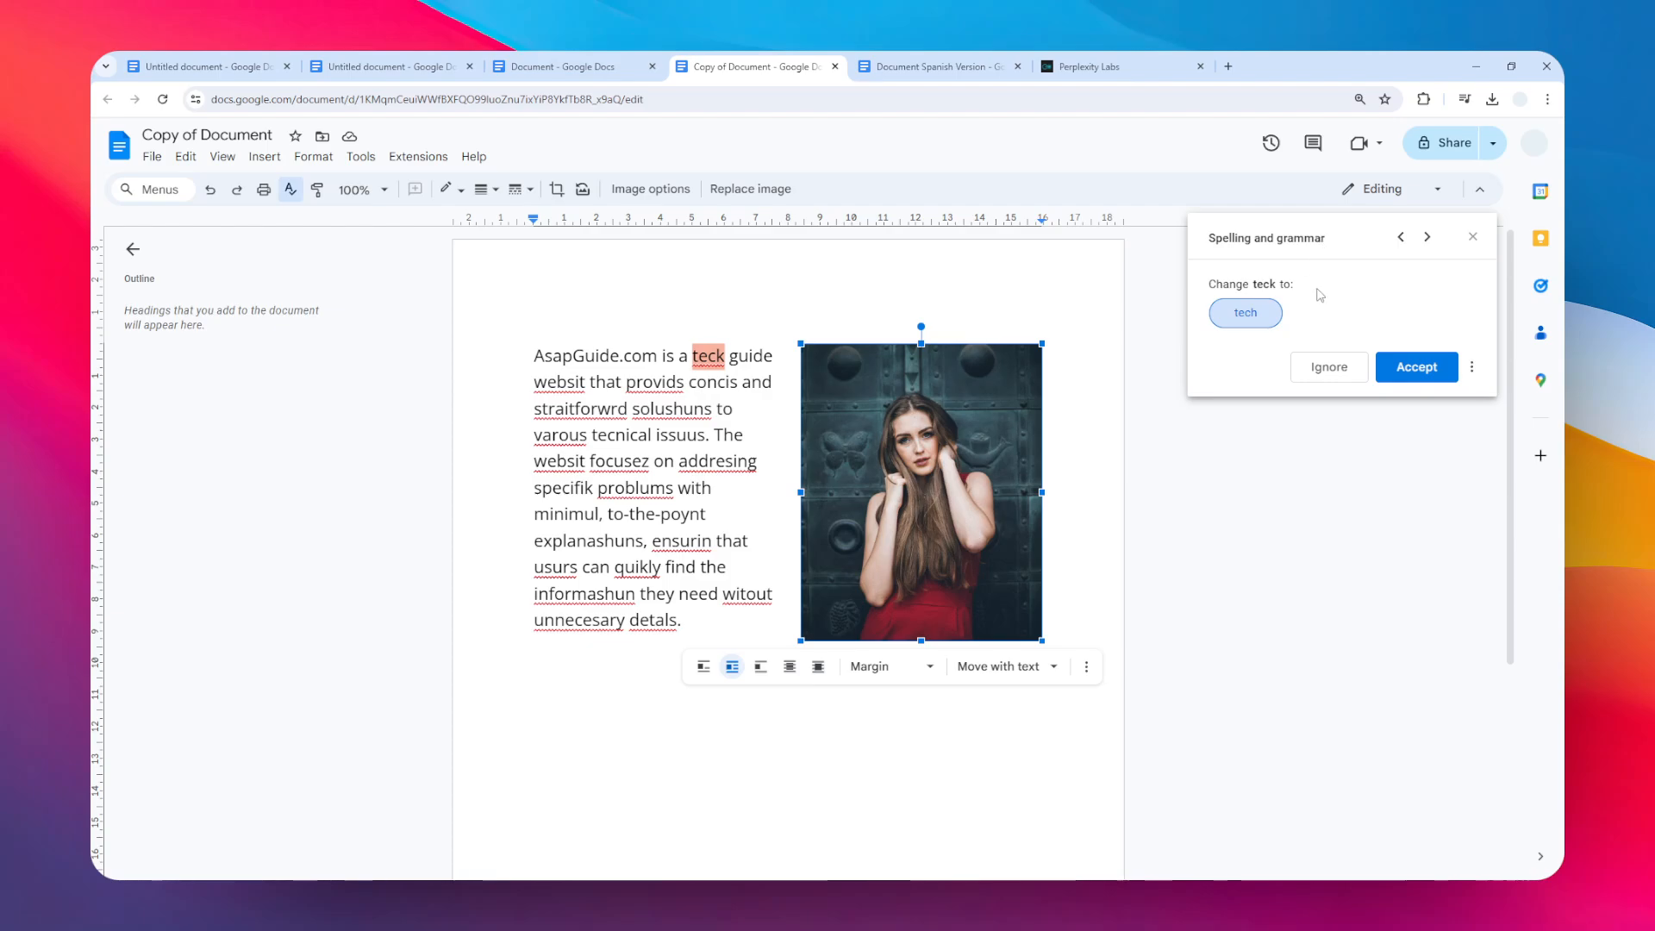
pyautogui.moveTo(1351, 320)
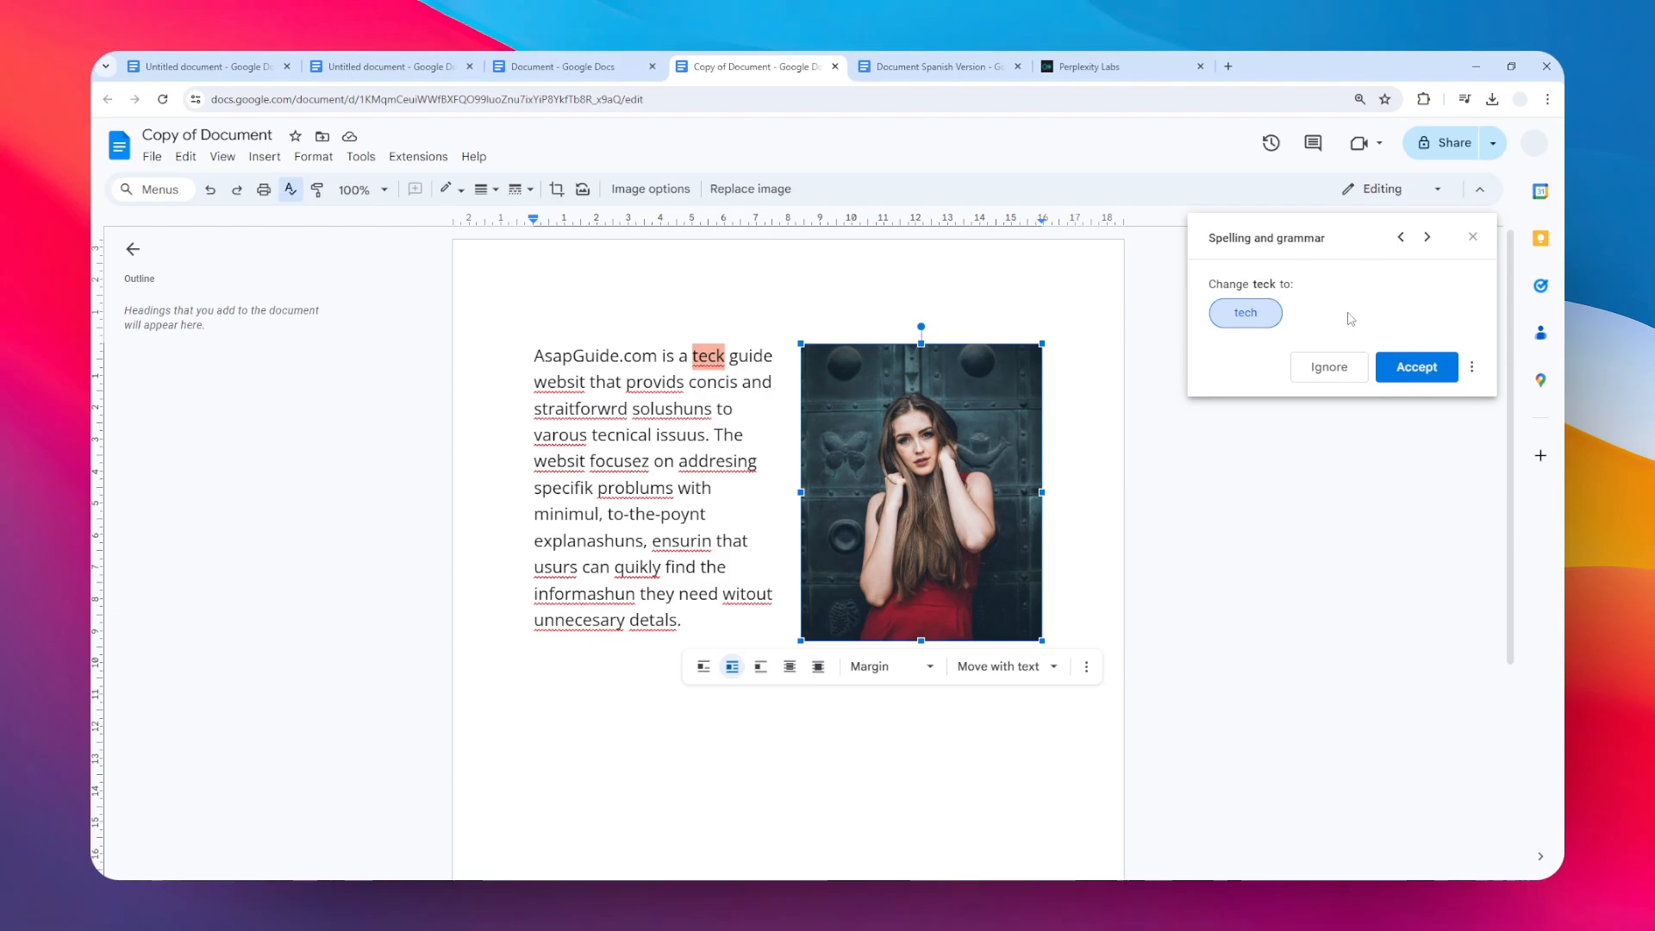
pyautogui.moveTo(1349, 338)
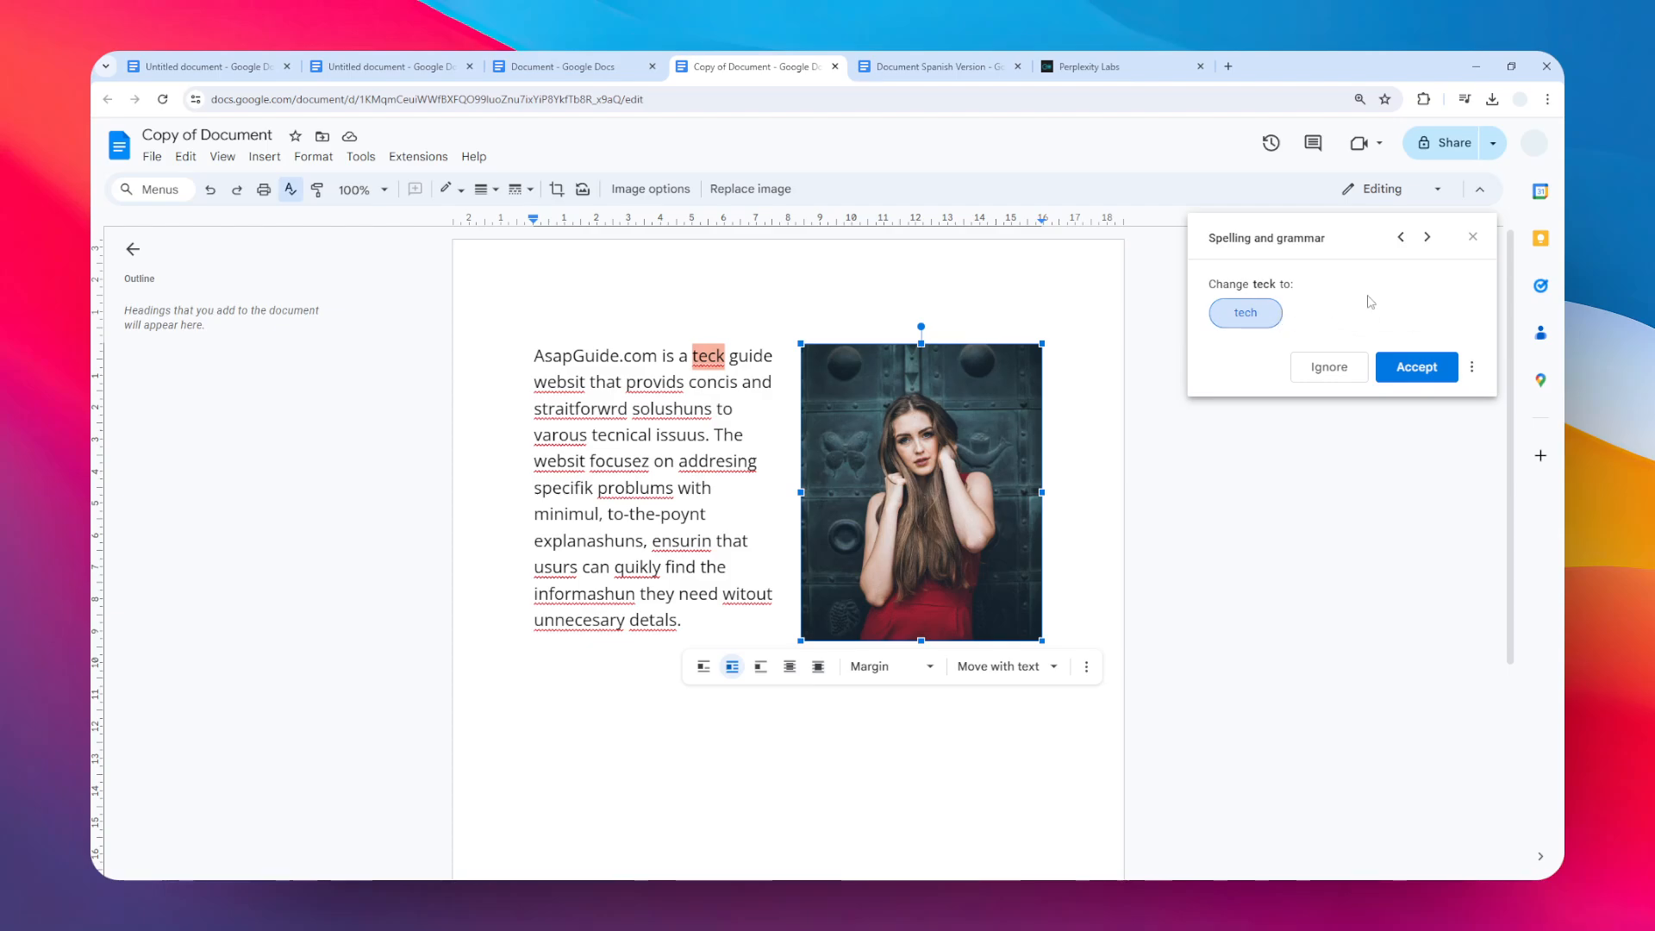
pyautogui.click(1416, 366)
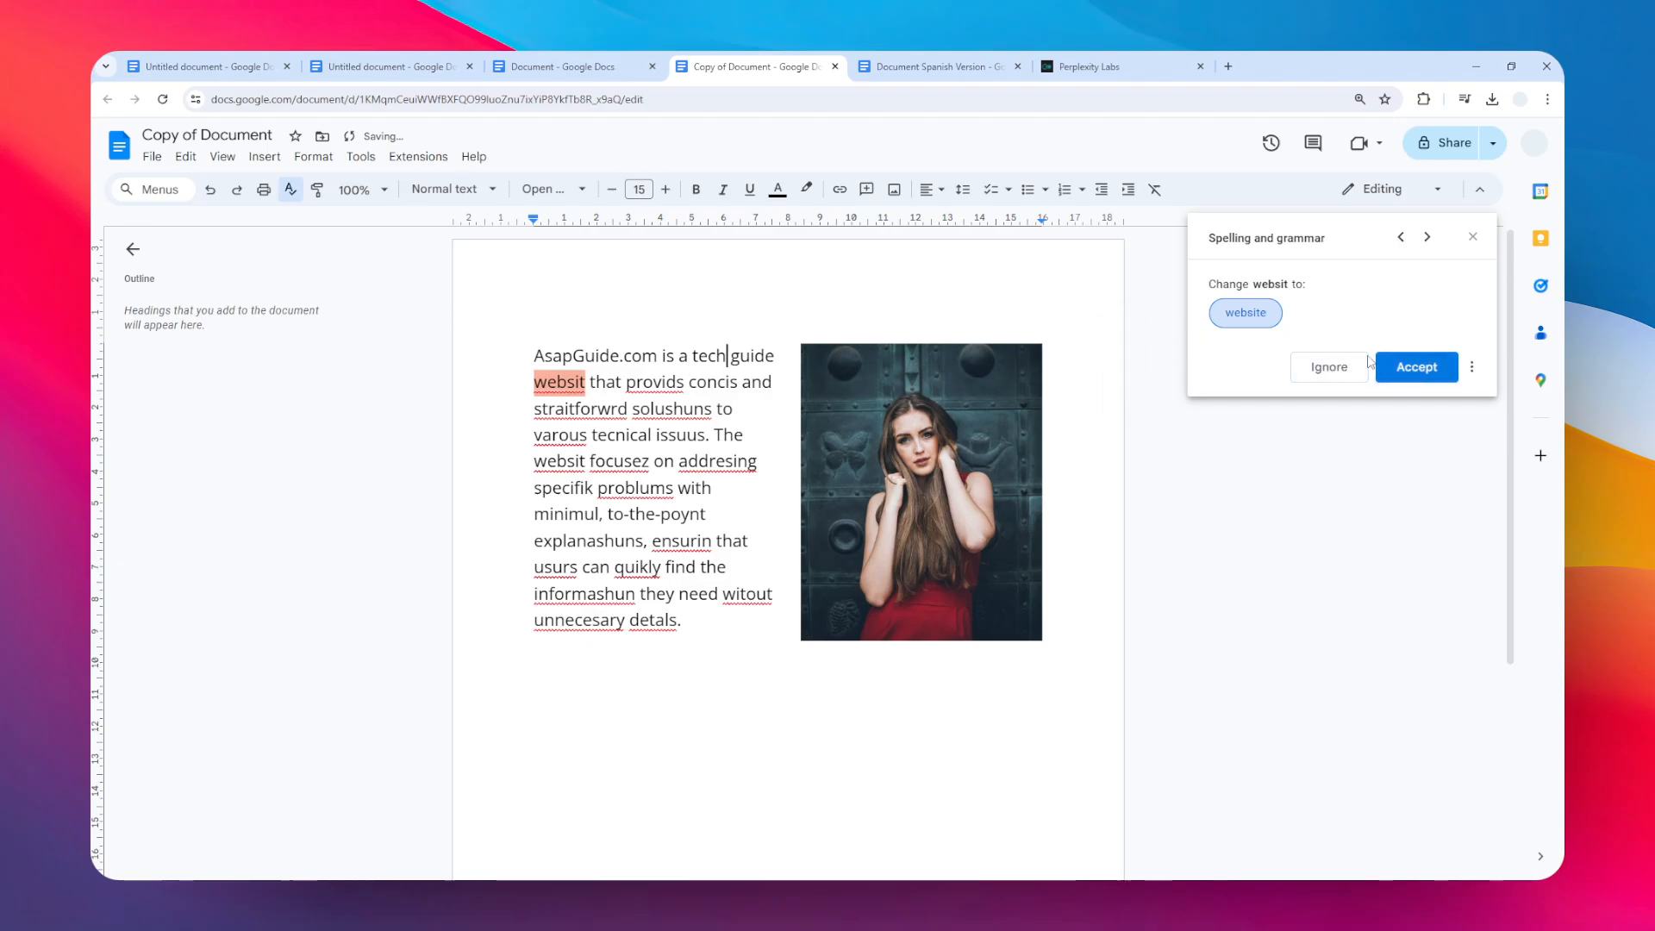
# Step: Accept corrections: website, straightforward, ensuring, information, concise, issues
pyautogui.click(1416, 367)
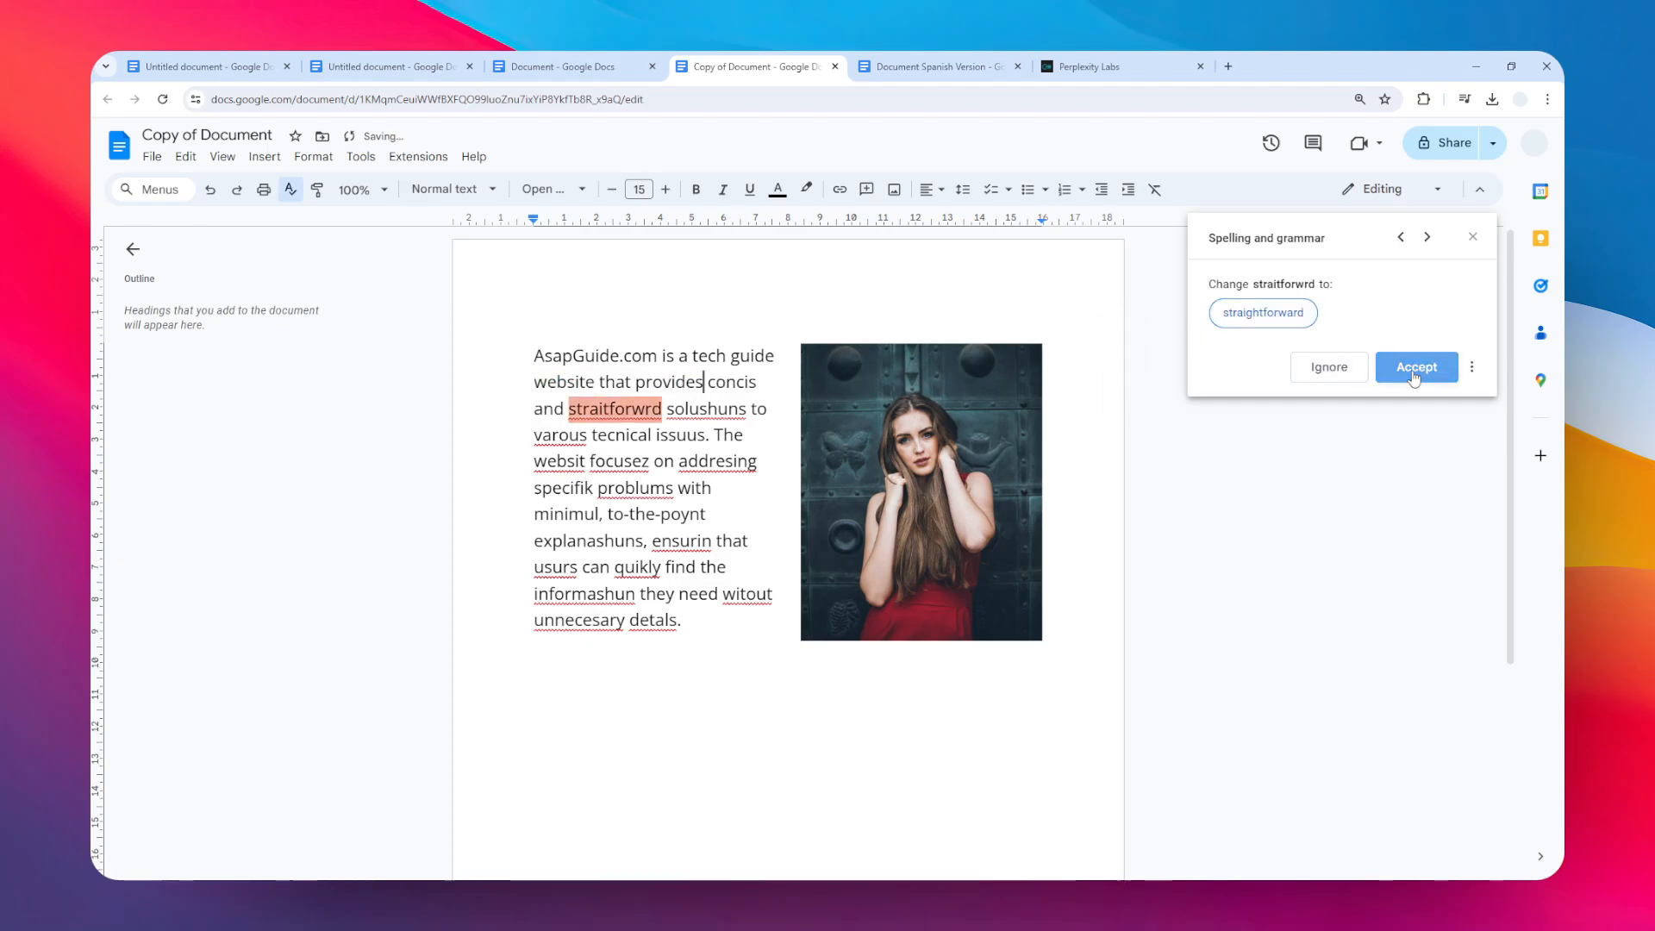
pyautogui.click(1416, 367)
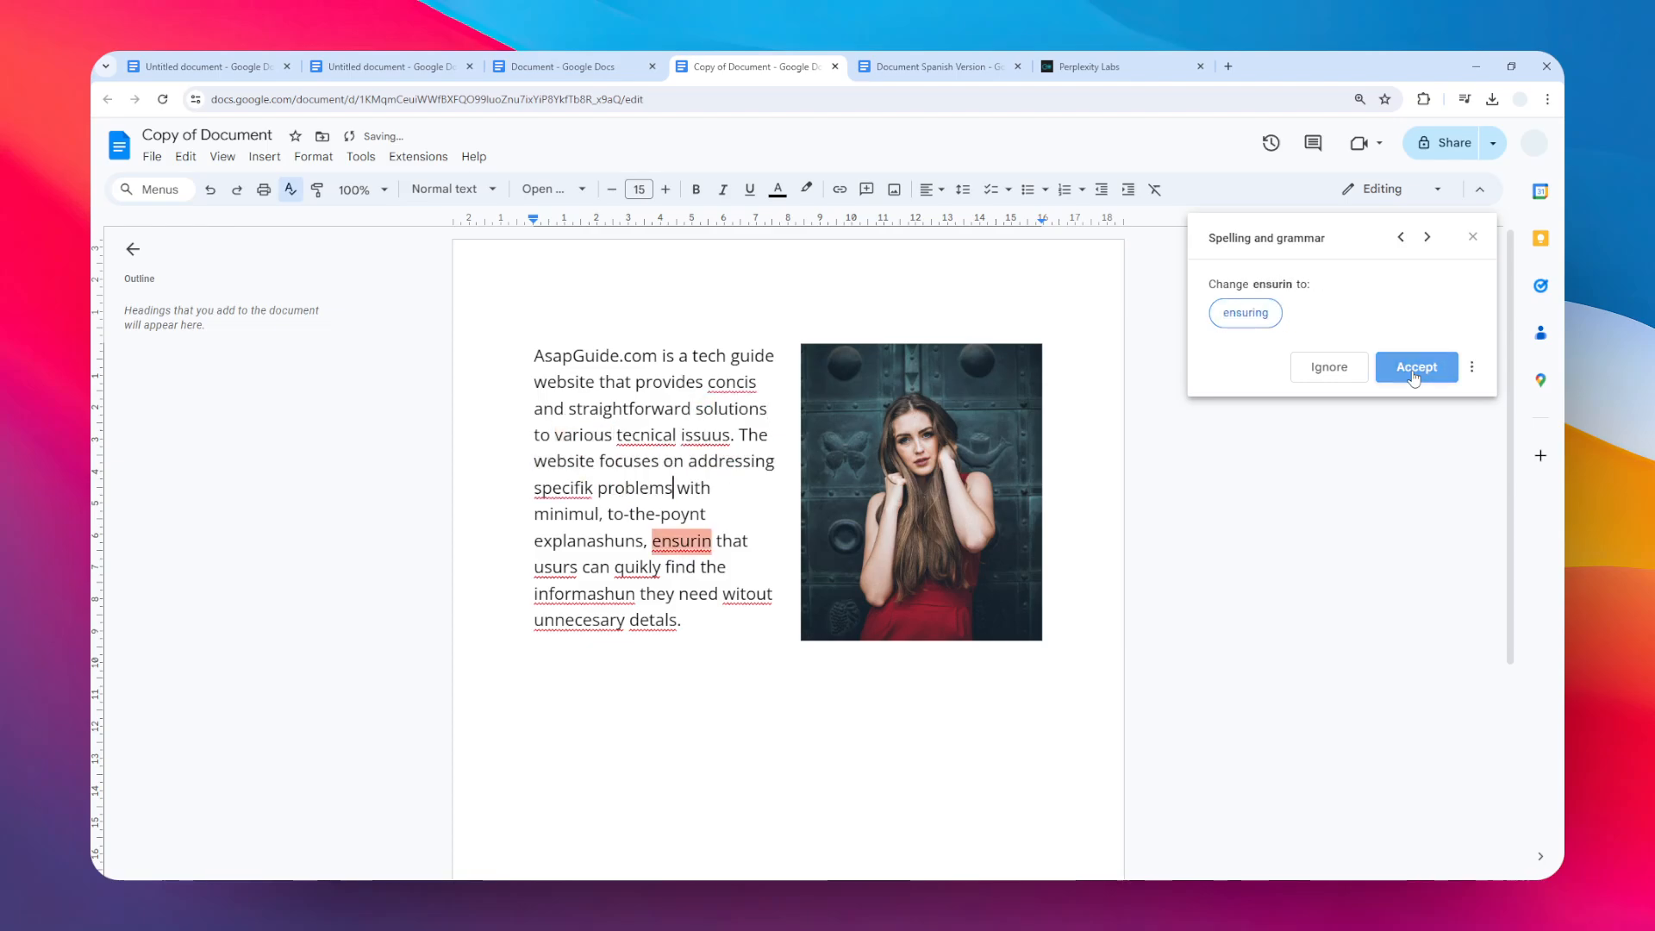
pyautogui.click(1415, 366)
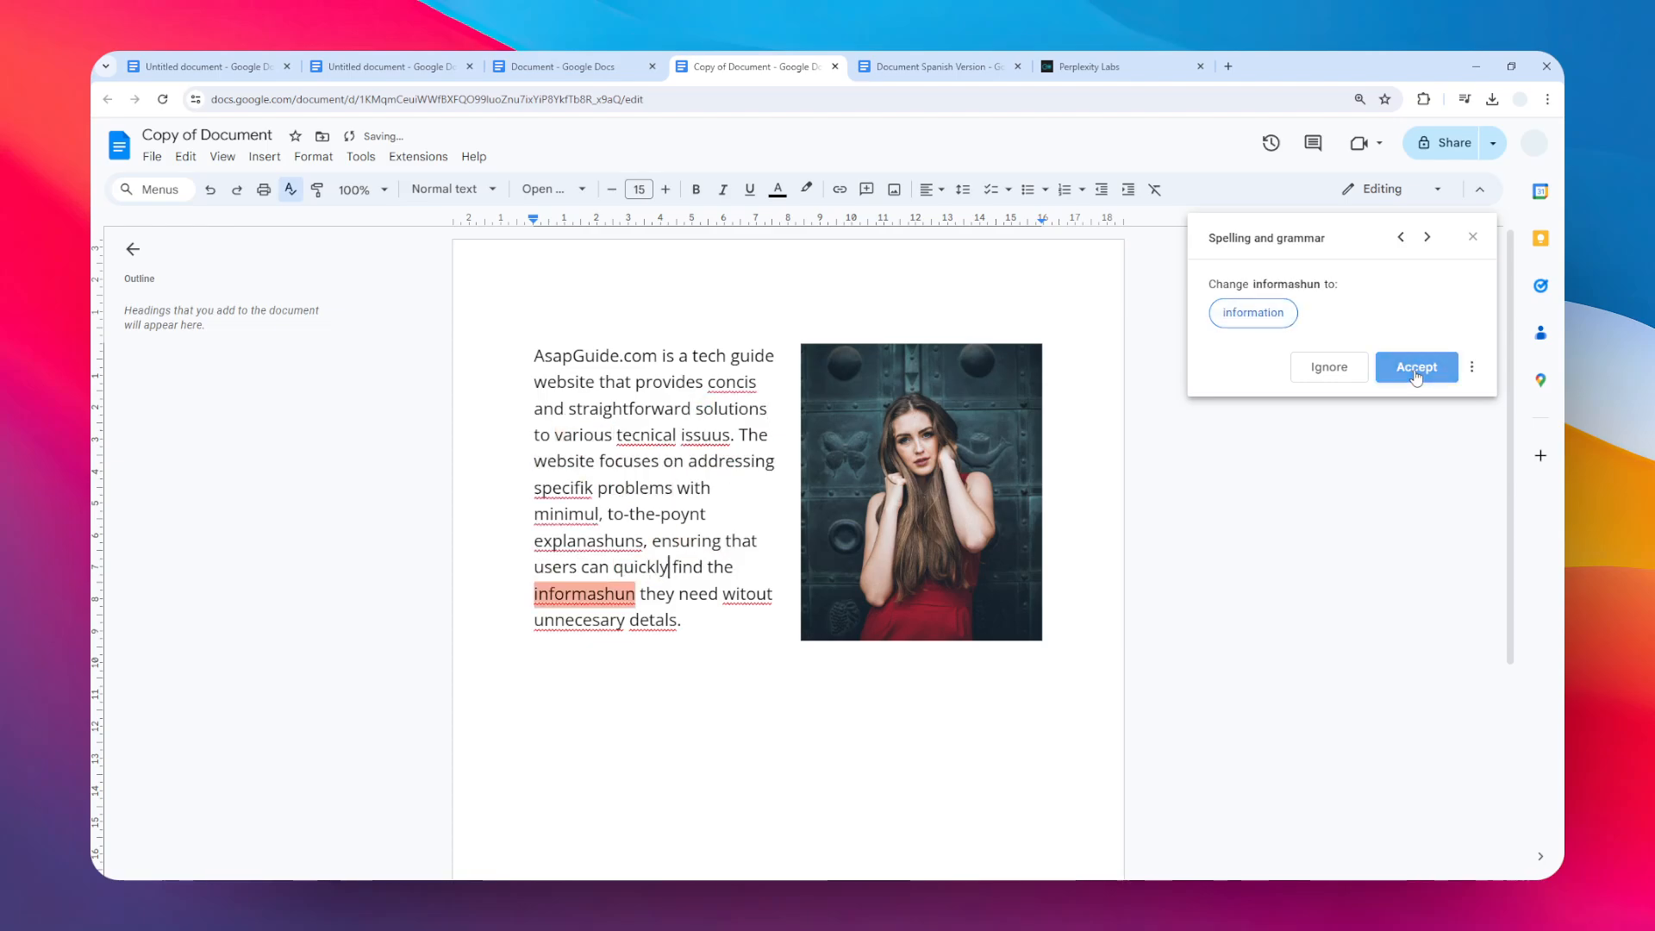
pyautogui.click(1416, 366)
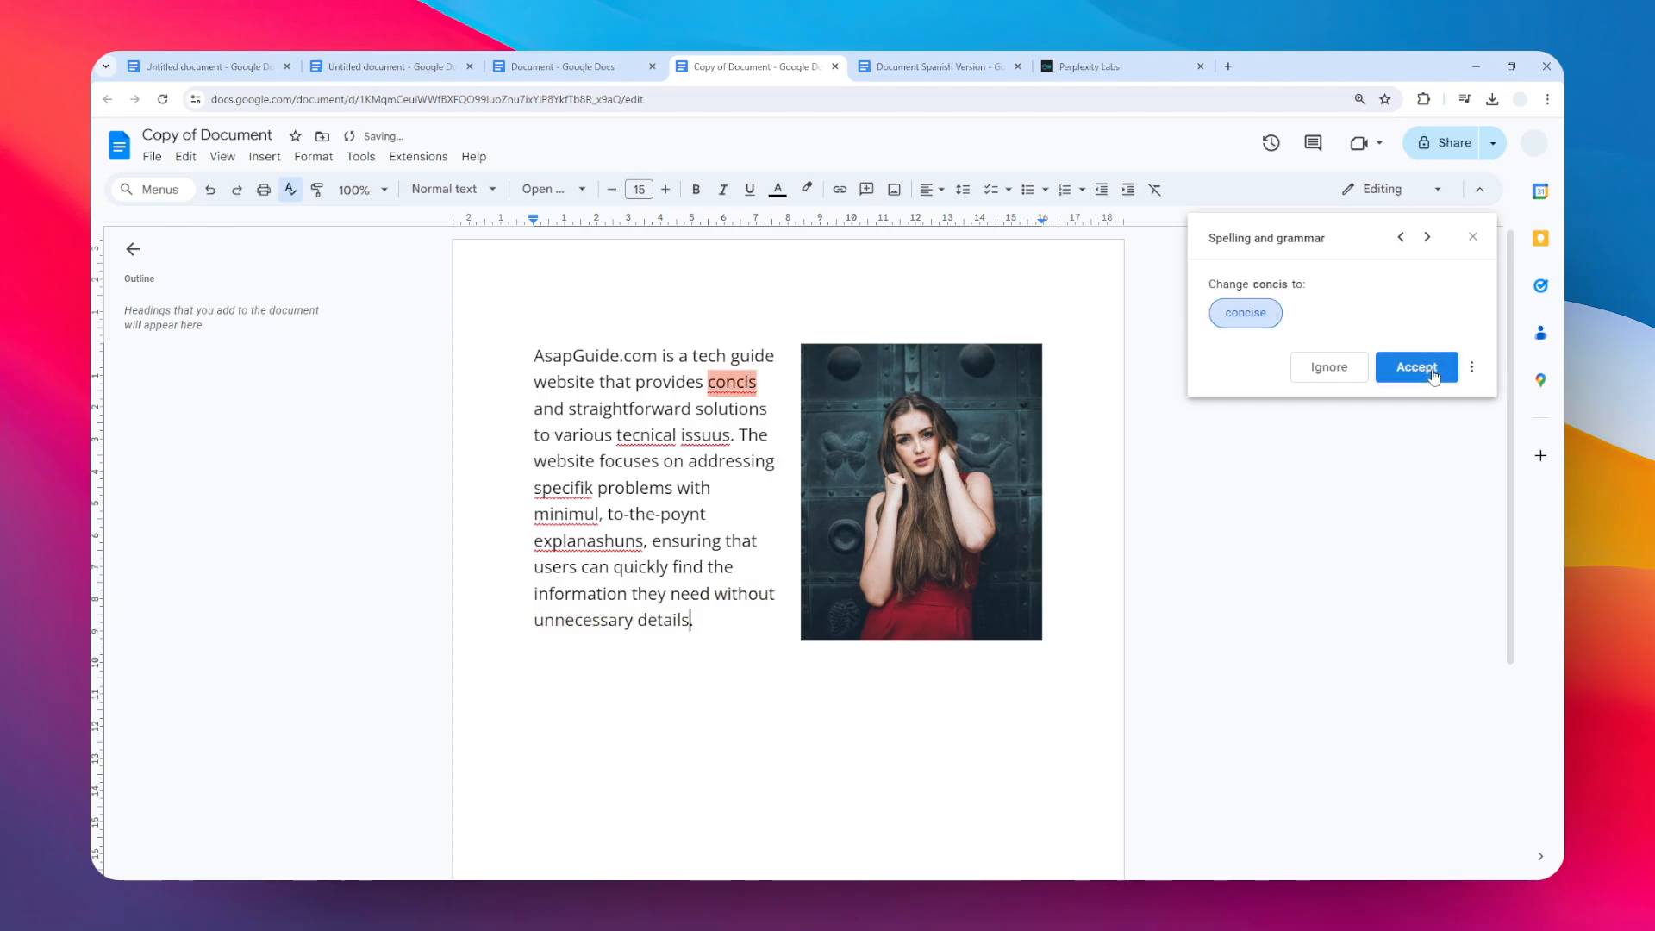
pyautogui.click(1416, 367)
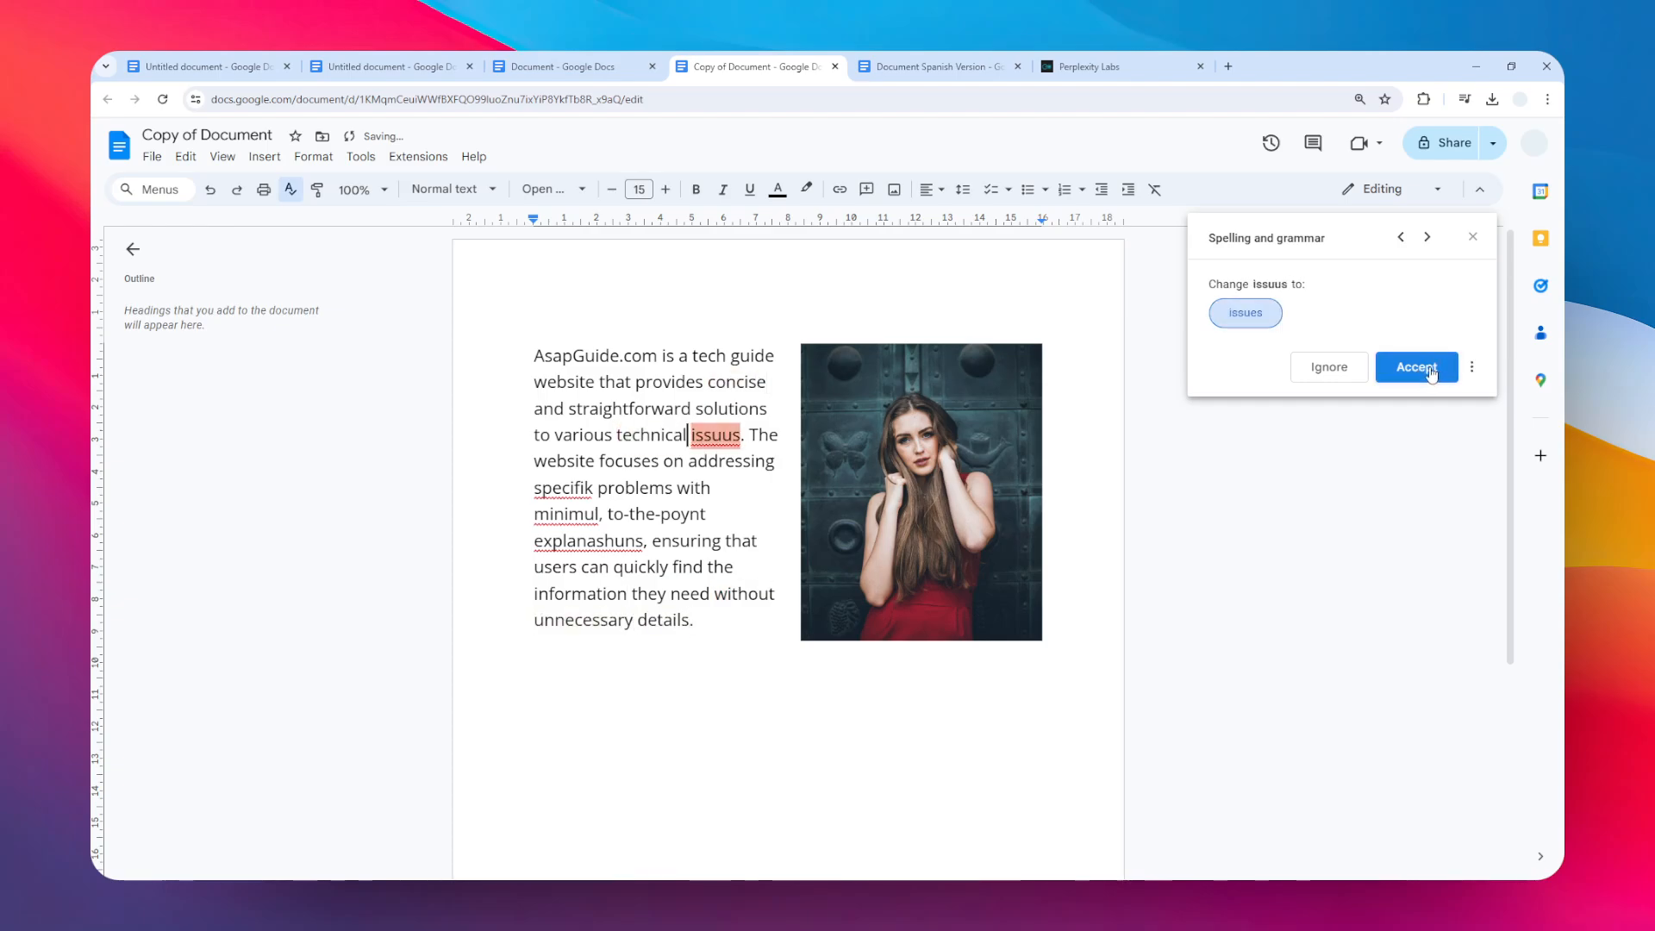
pyautogui.click(1416, 366)
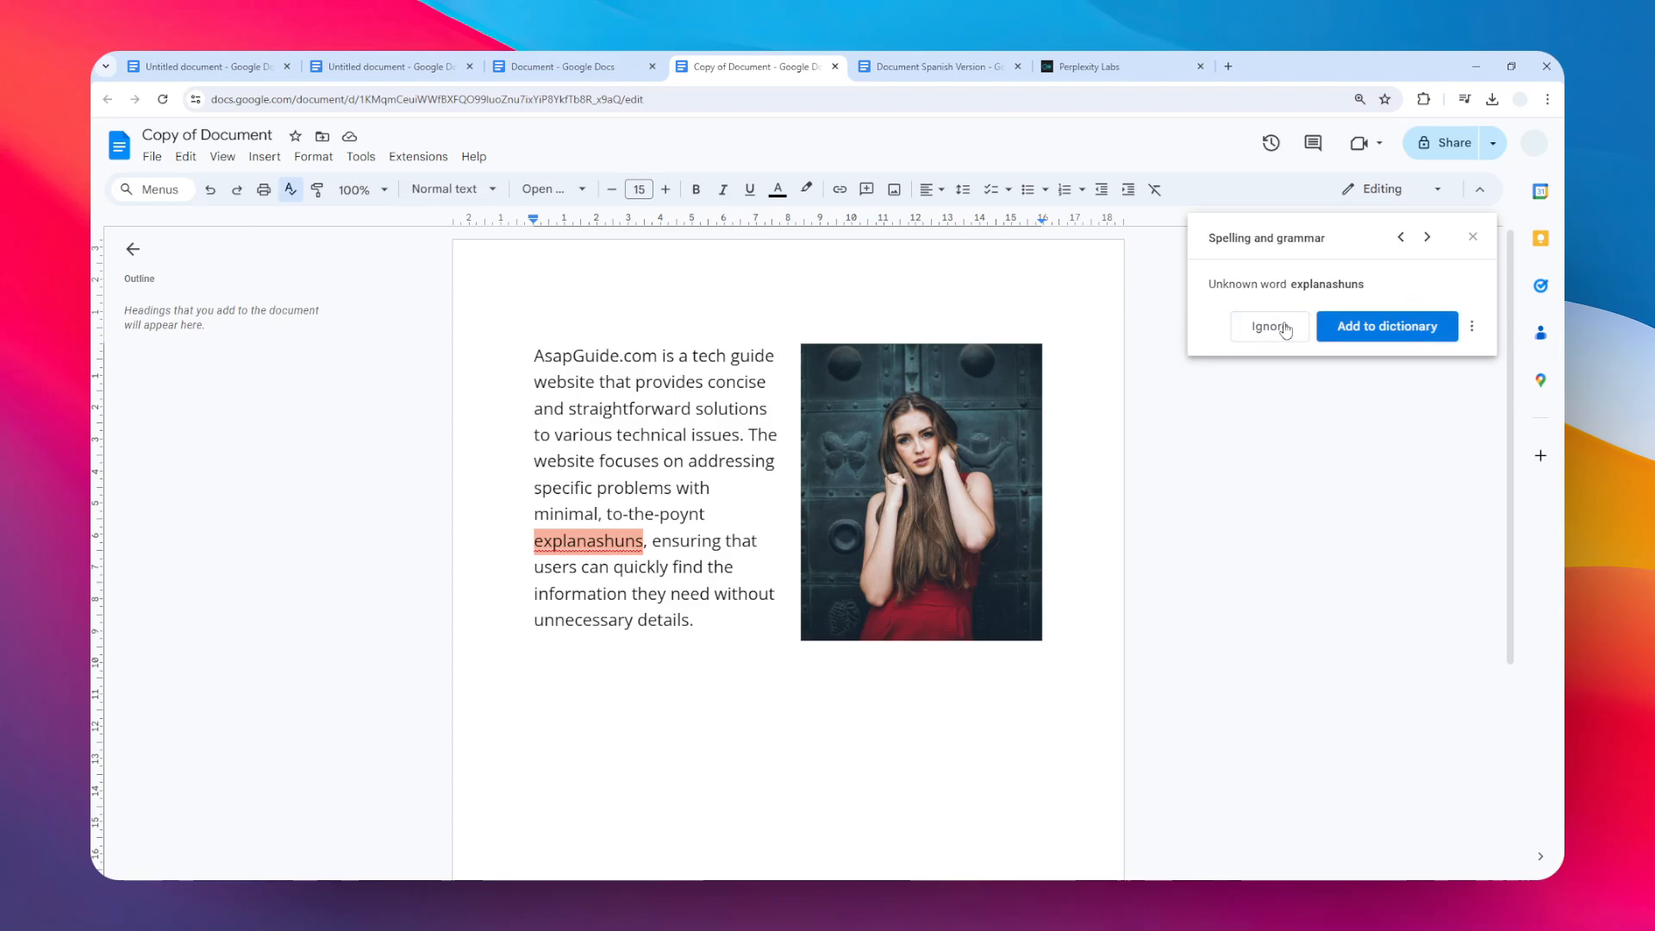
pyautogui.moveTo(1370, 516)
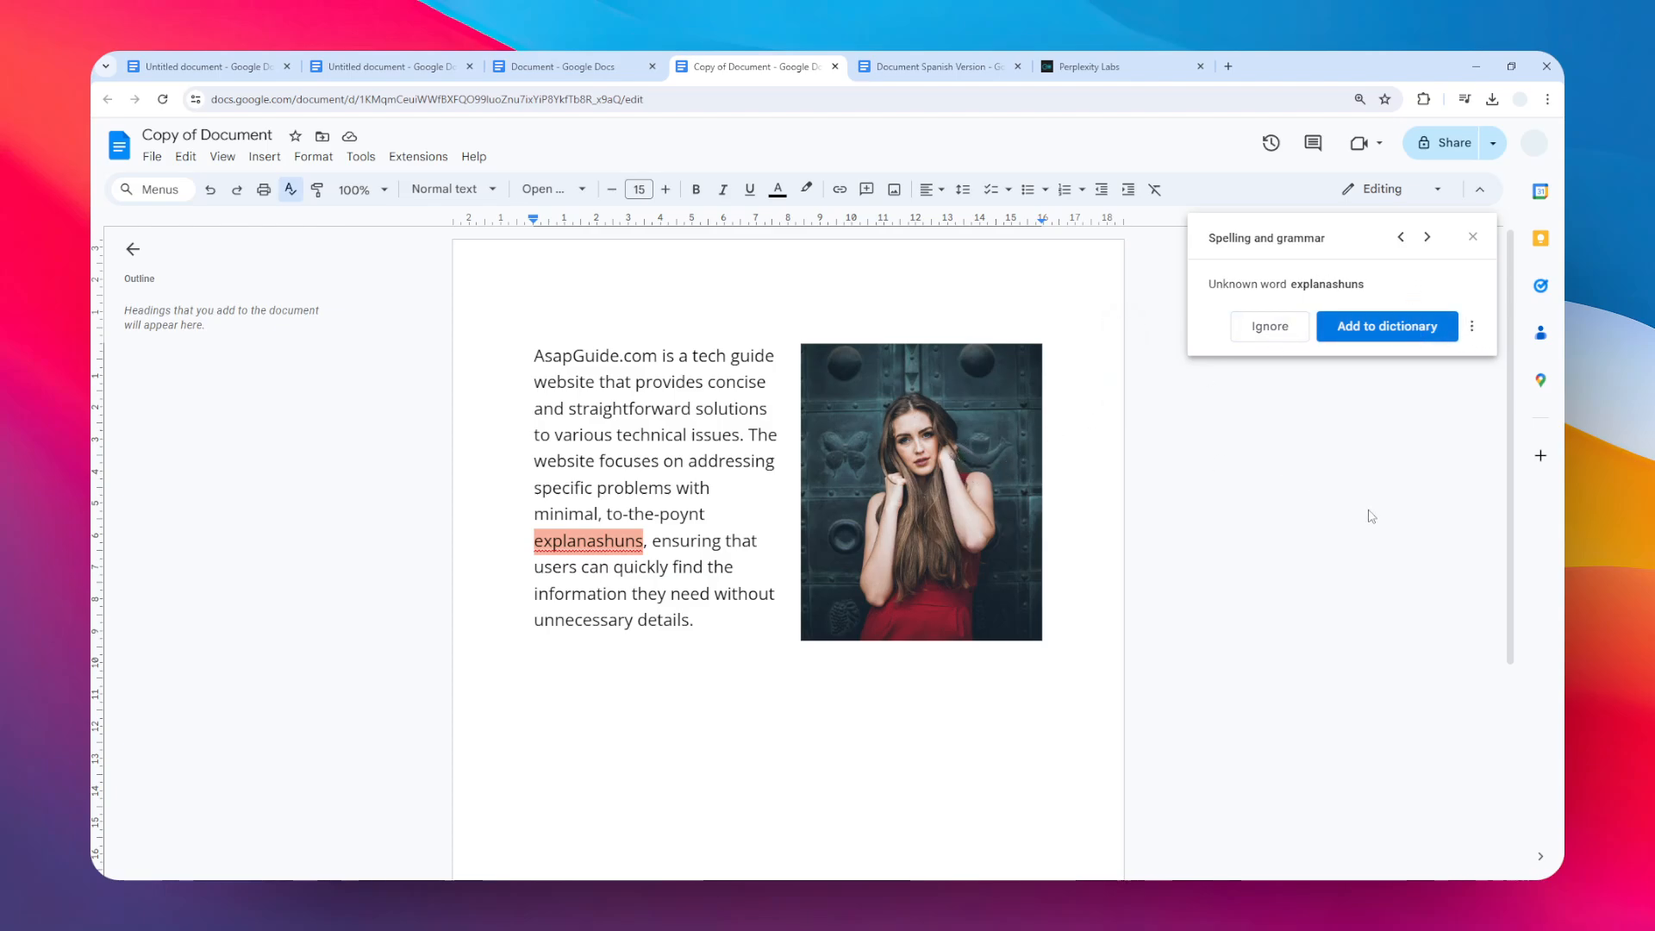